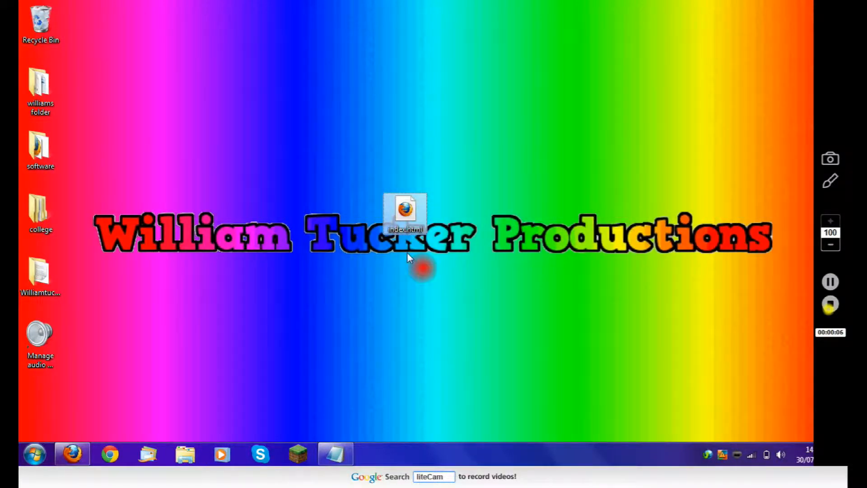
Step: Open index.html from the desktop in Firefox to show the six William headings
double_click(405, 215)
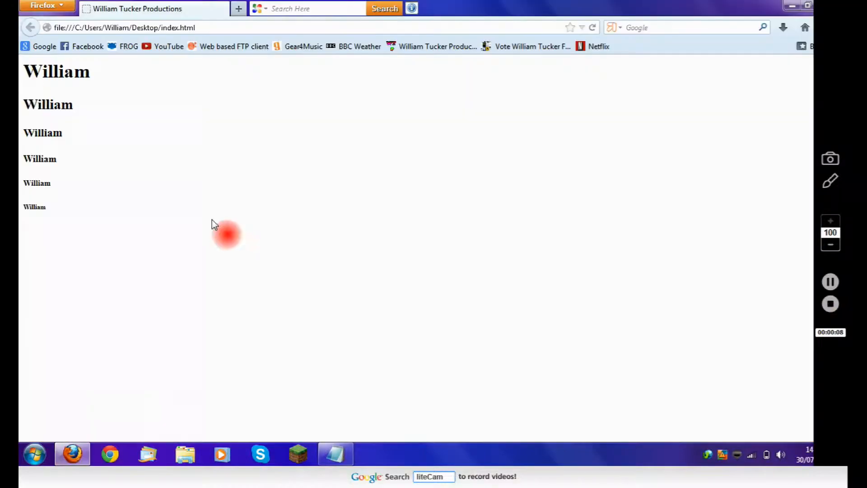
mouse_move(60, 92)
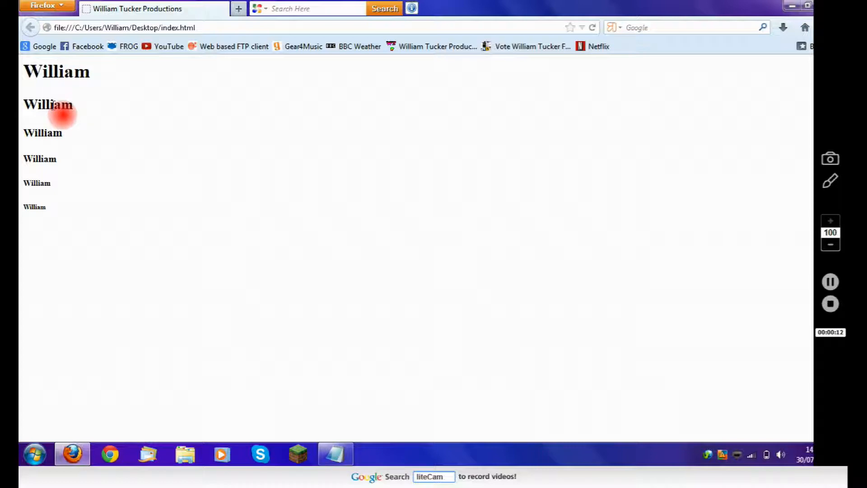
mouse_move(48, 159)
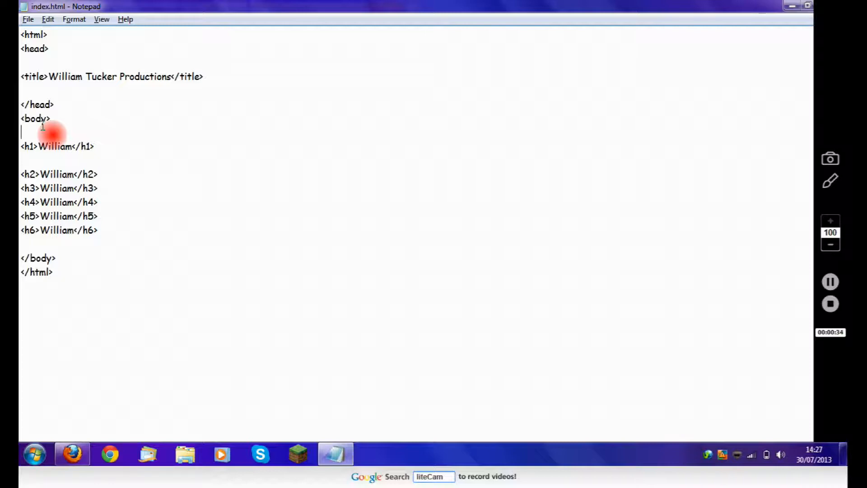
Step: Wrap the h1 William heading in <center>...</center> tags and save index.html
text(<)
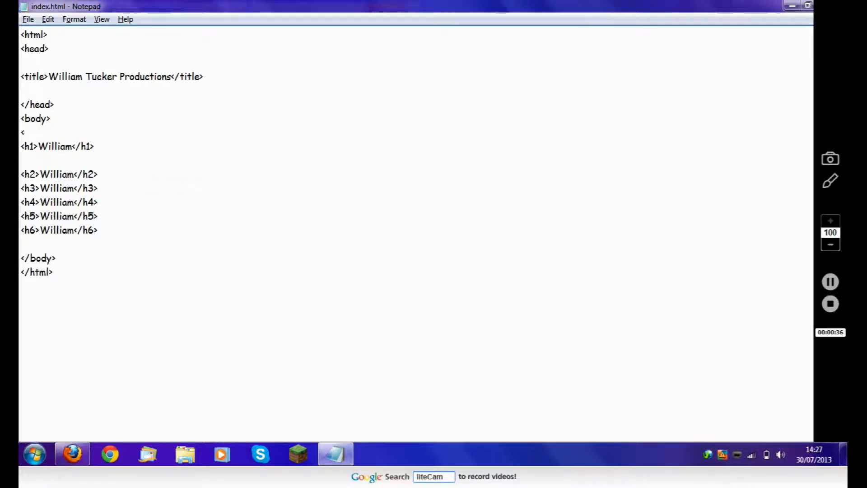
text(c)
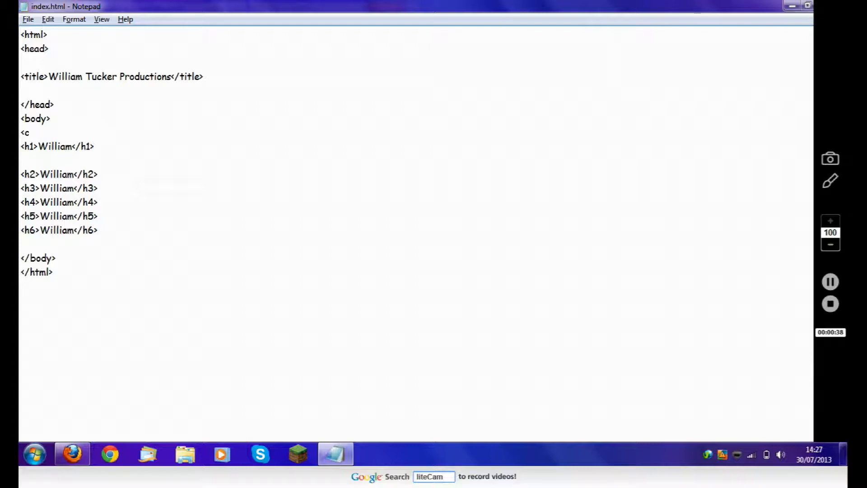
text(enter>)
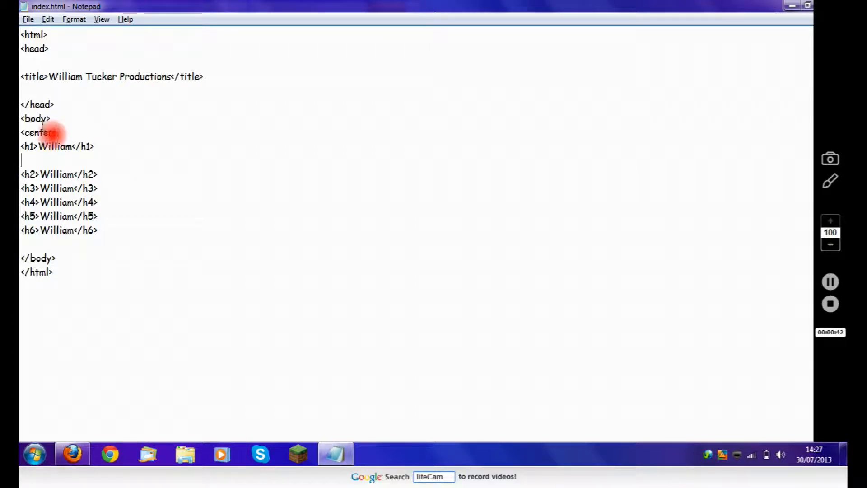
text(</cen)
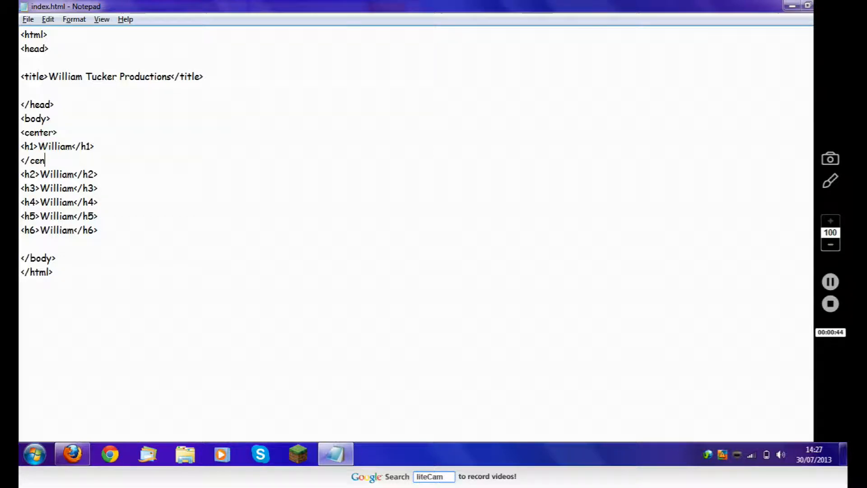
text(t)
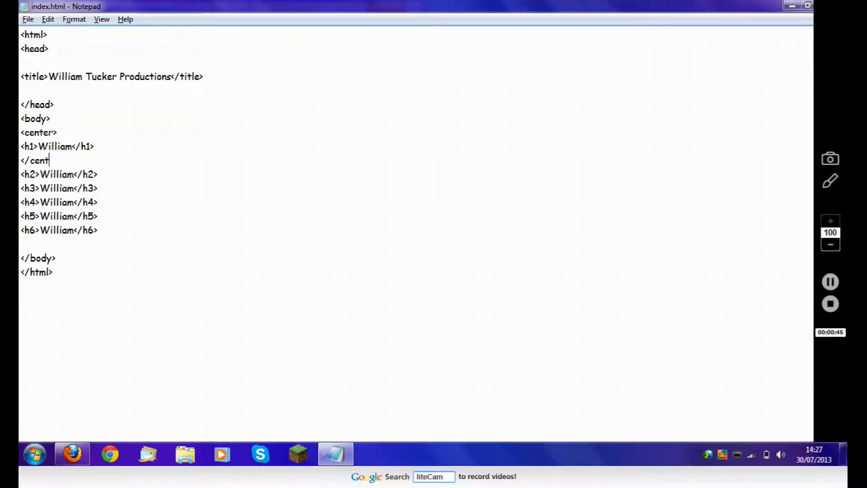
text(er>)
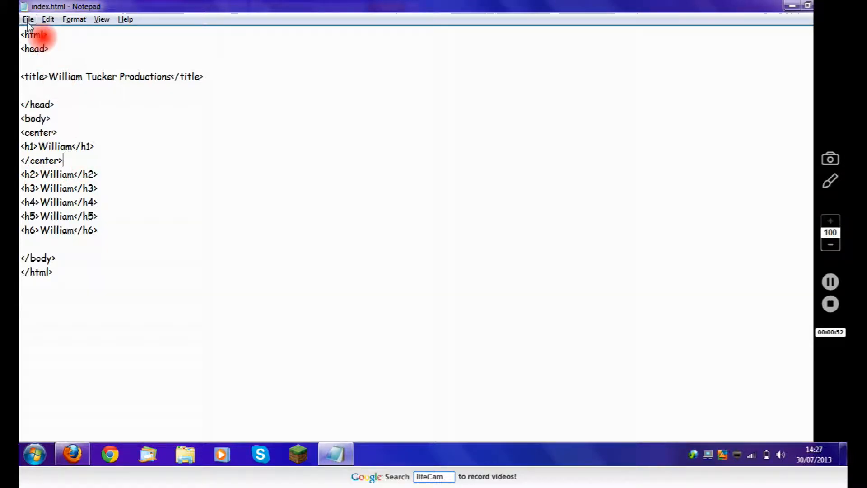
click(28, 19)
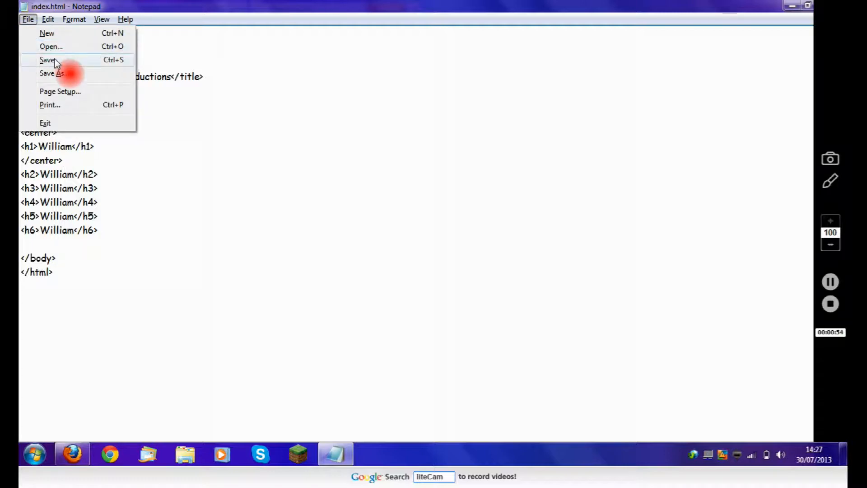
click(48, 60)
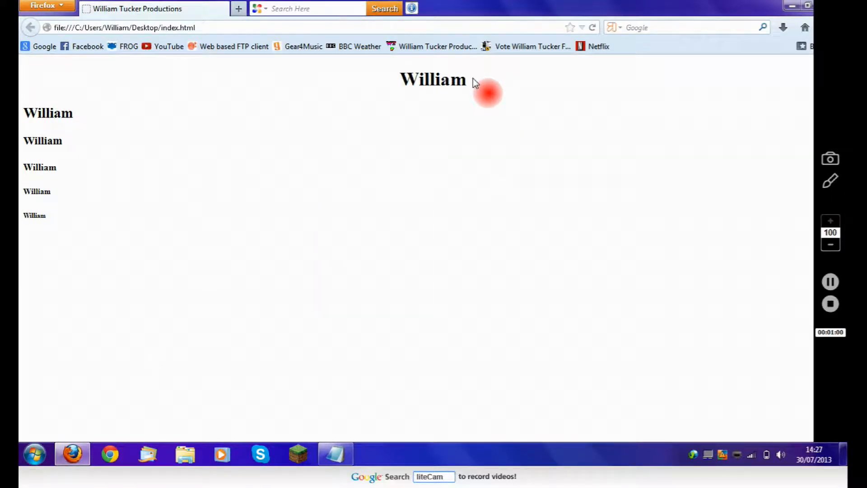
mouse_move(487, 237)
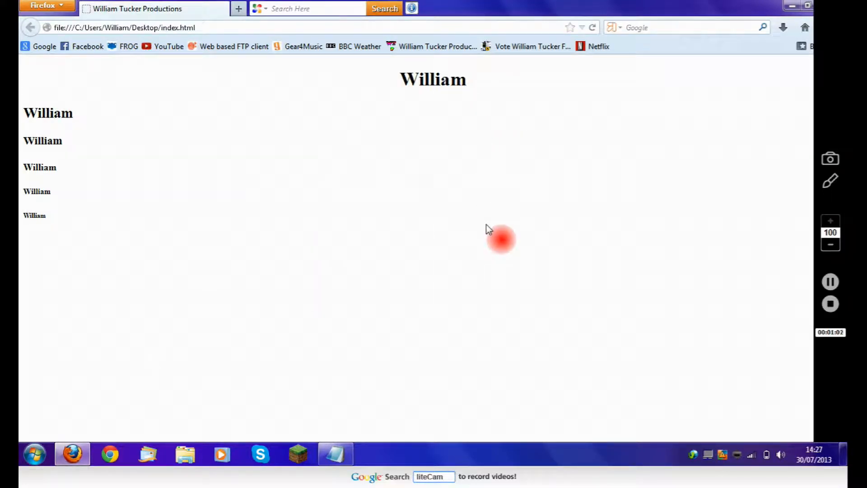
mouse_move(398, 387)
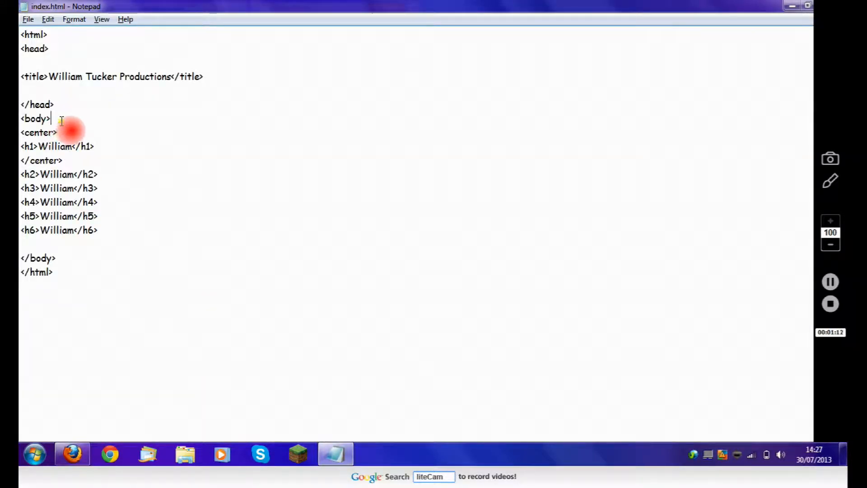
Step: Space out the markup with blank lines and add bgcolor="blue" to the body tag
key(Enter)
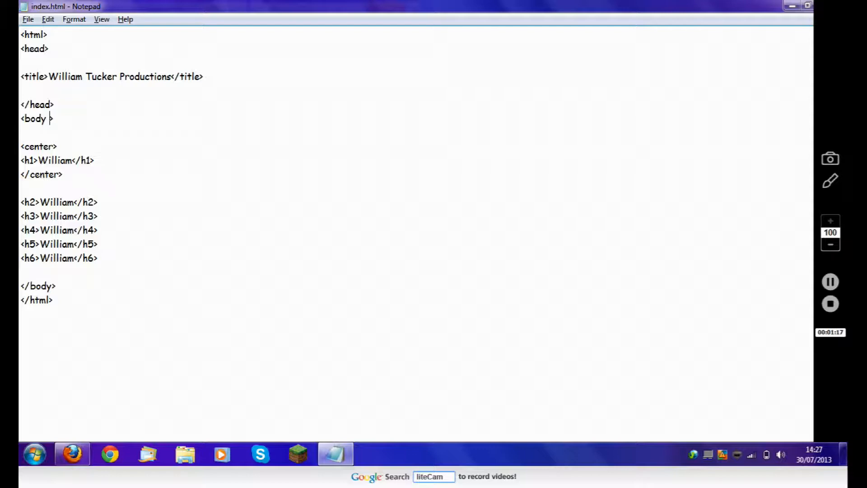
text(bg)
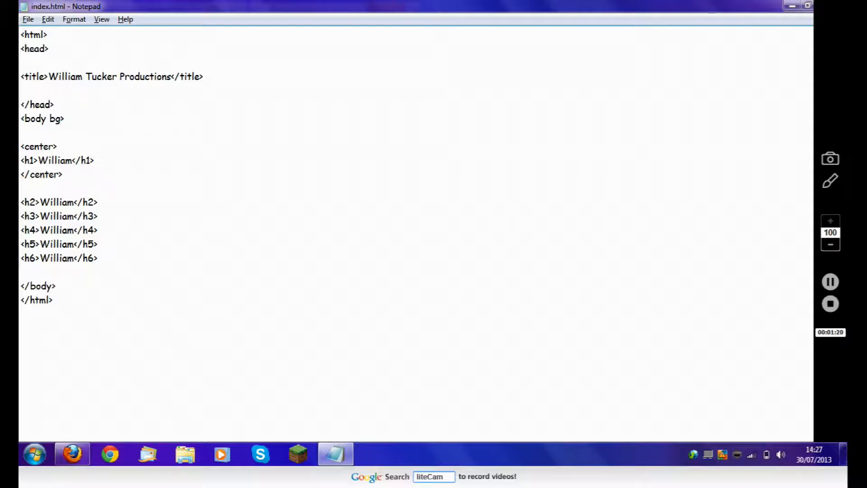
text(col)
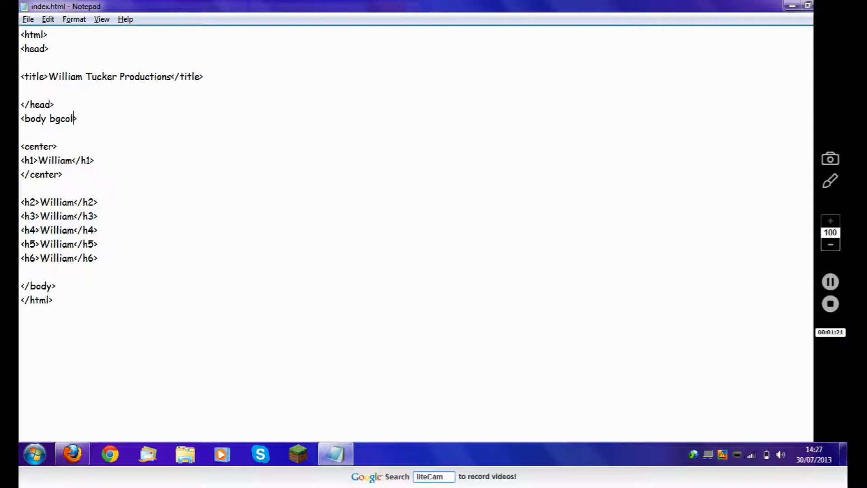
text(or)
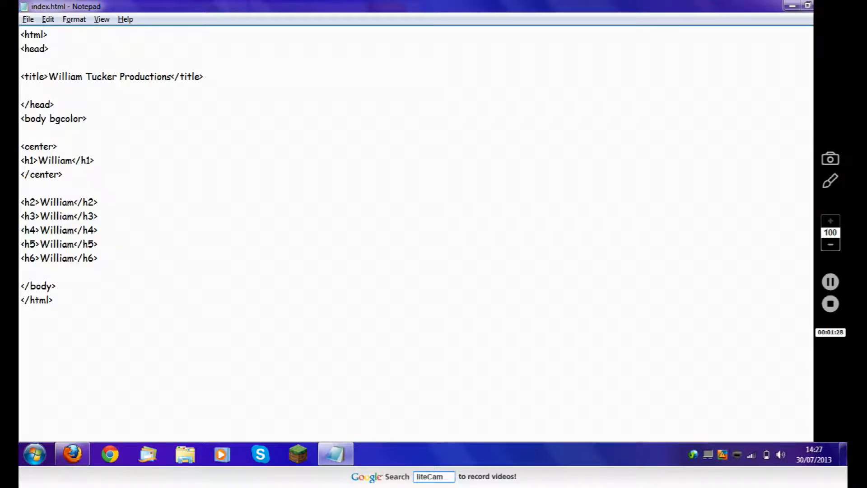
text(+)
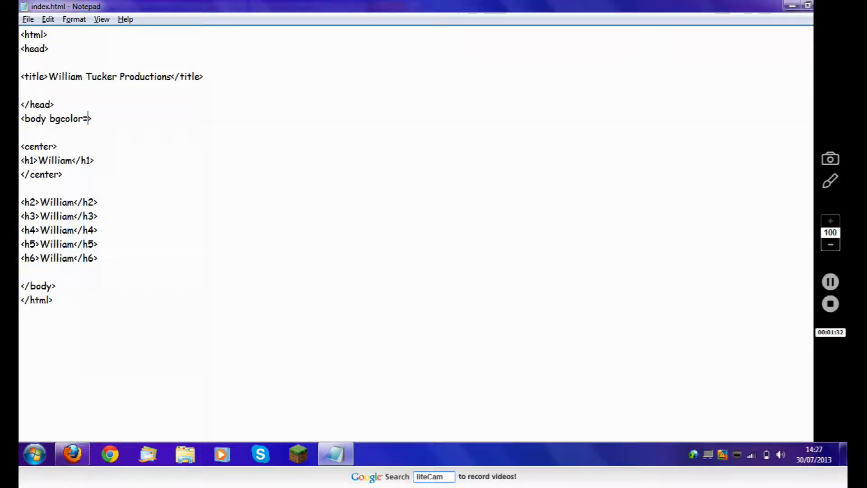
text("")
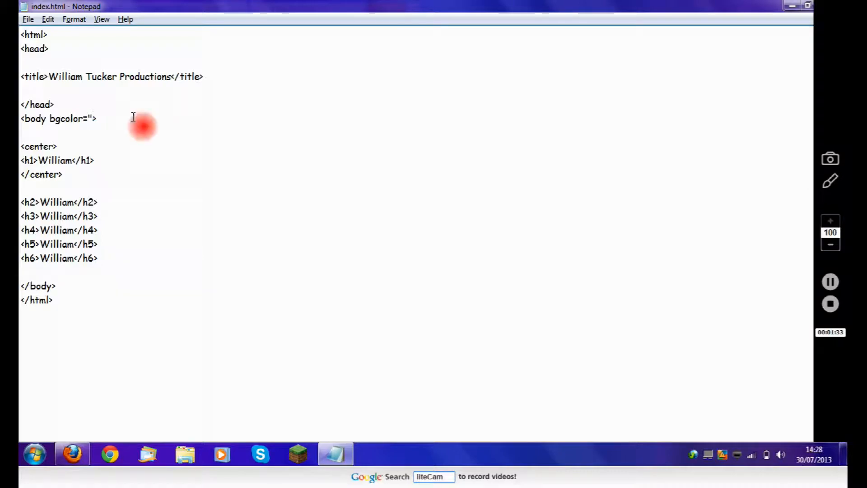
text(b)
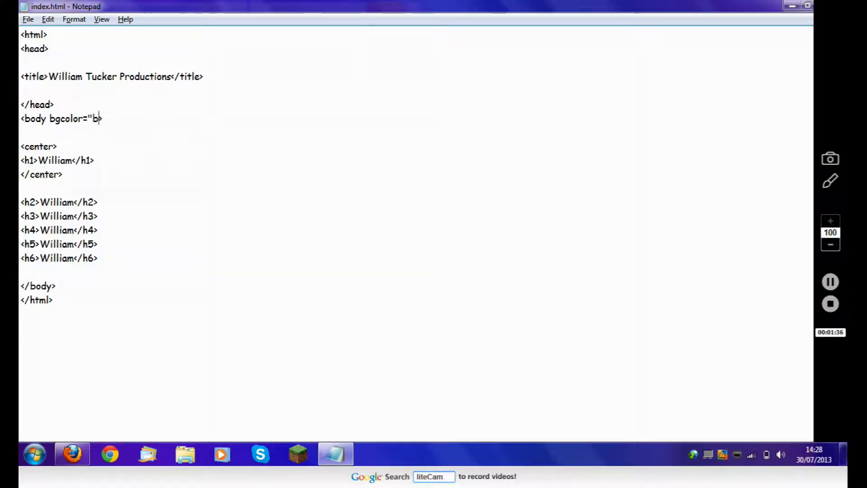
text(lue">)
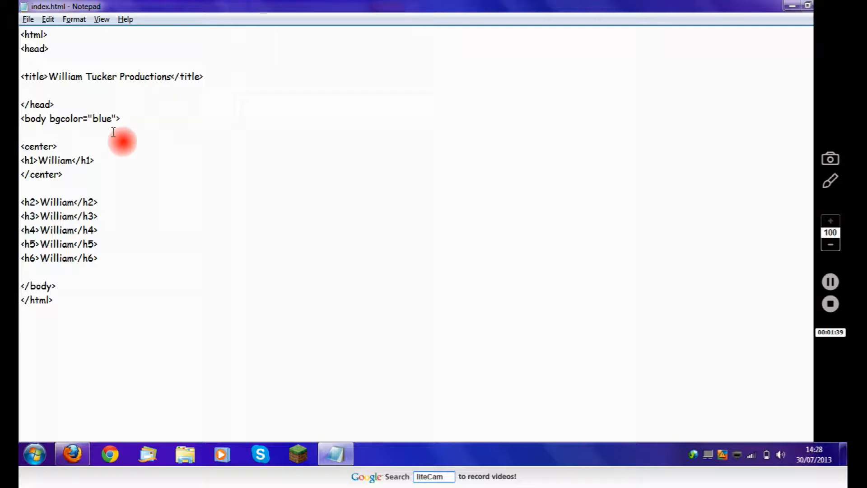
click(116, 119)
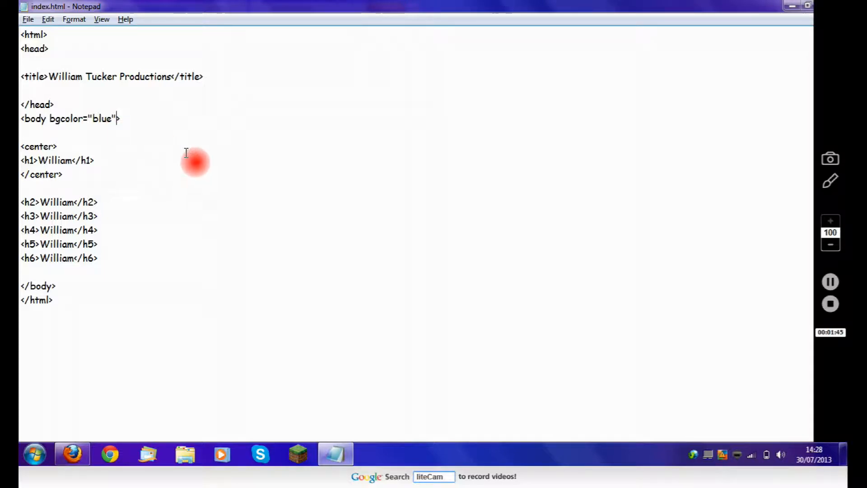
mouse_move(128, 118)
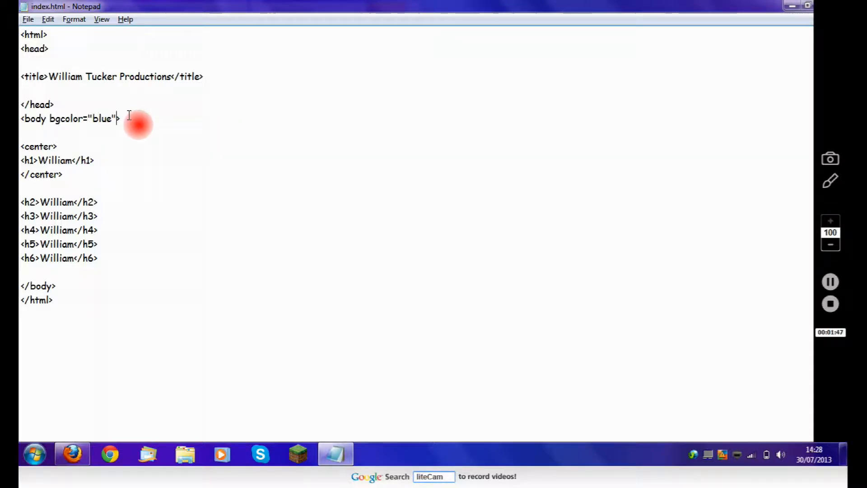
mouse_move(63, 66)
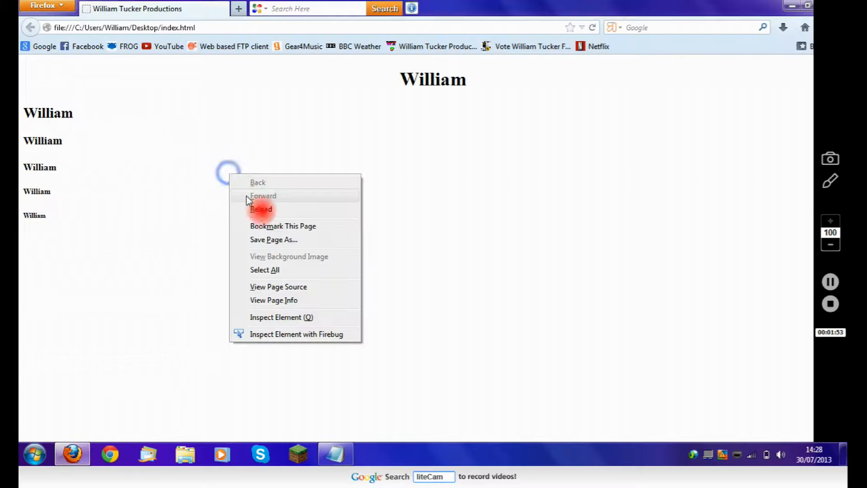
Step: Reload index.html in Firefox to pick up the latest edits
click(261, 208)
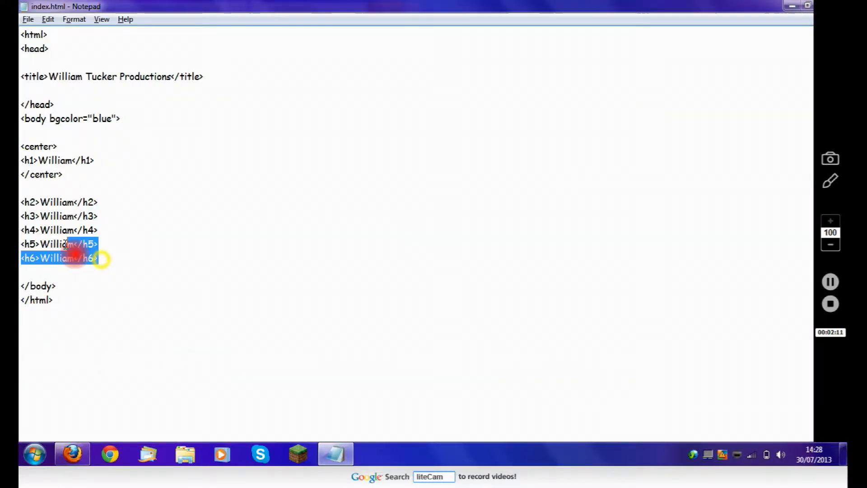
Step: Add a <p>hello world</p> paragraph below the h6 heading
click(100, 258)
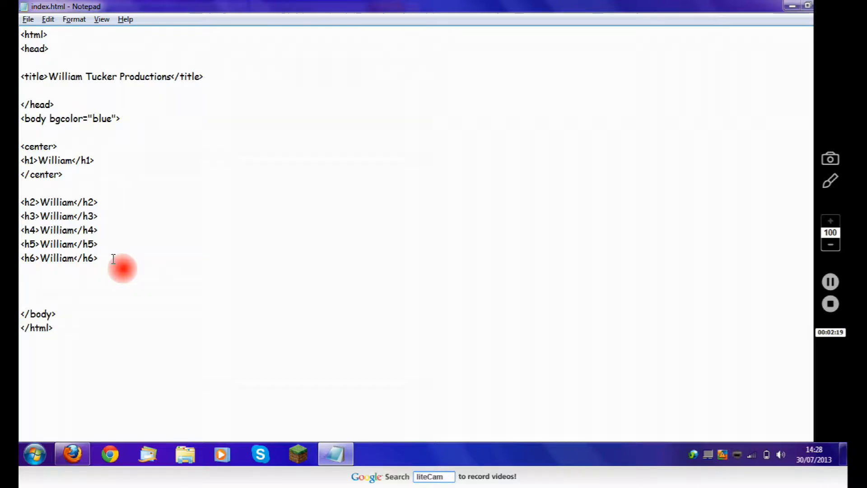
text(<)
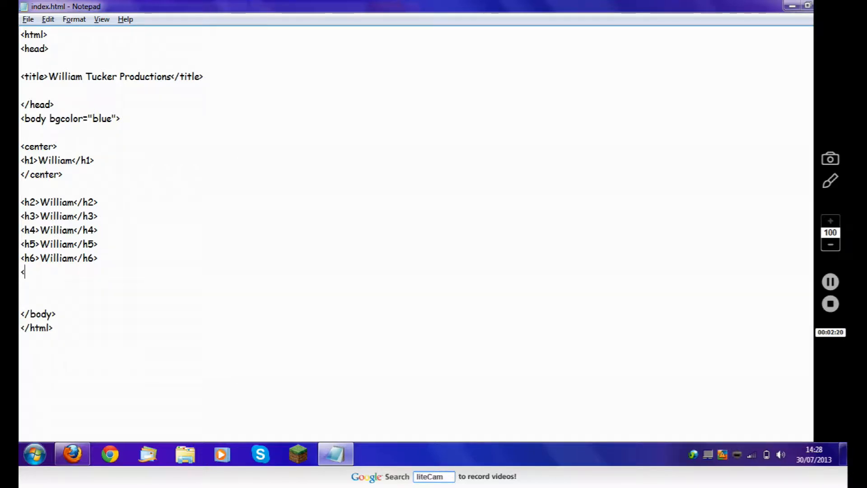
text(p>)
click(416, 286)
text(</)
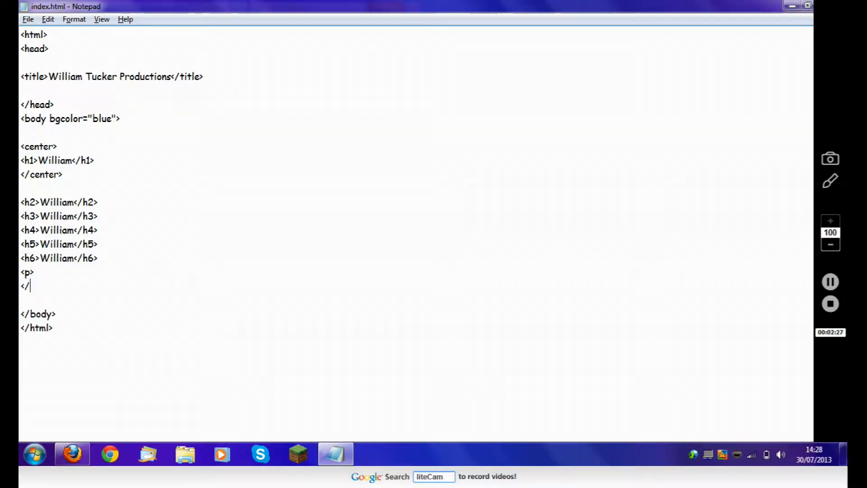
text(p>)
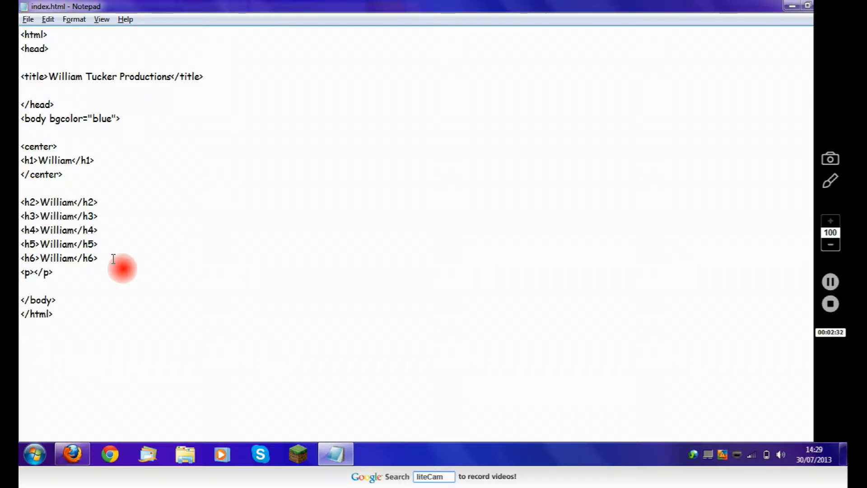
text(h)
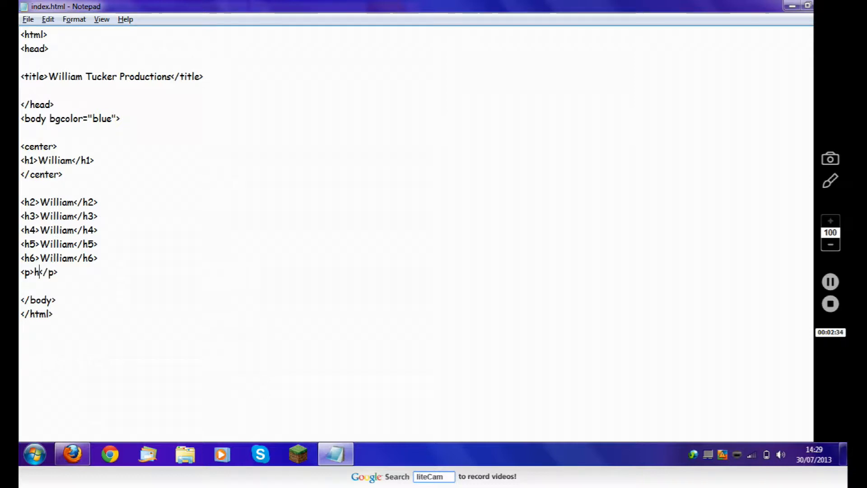
text(ello)
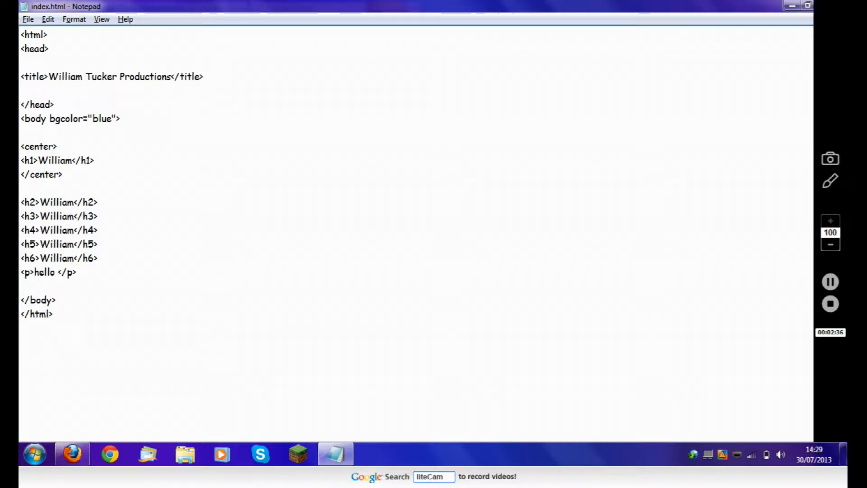
text(w)
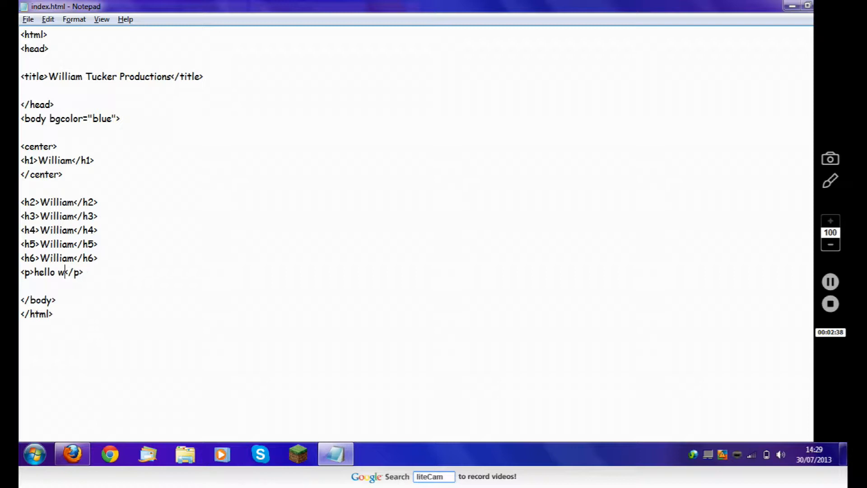
text(orld)
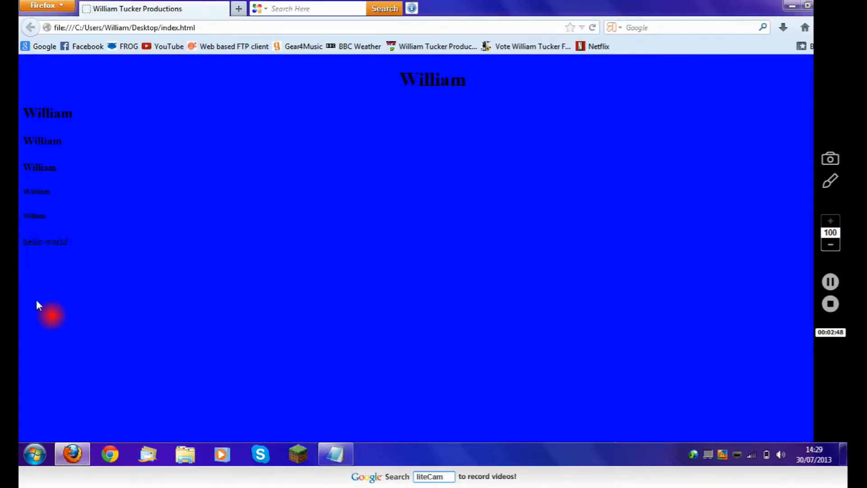
mouse_move(186, 399)
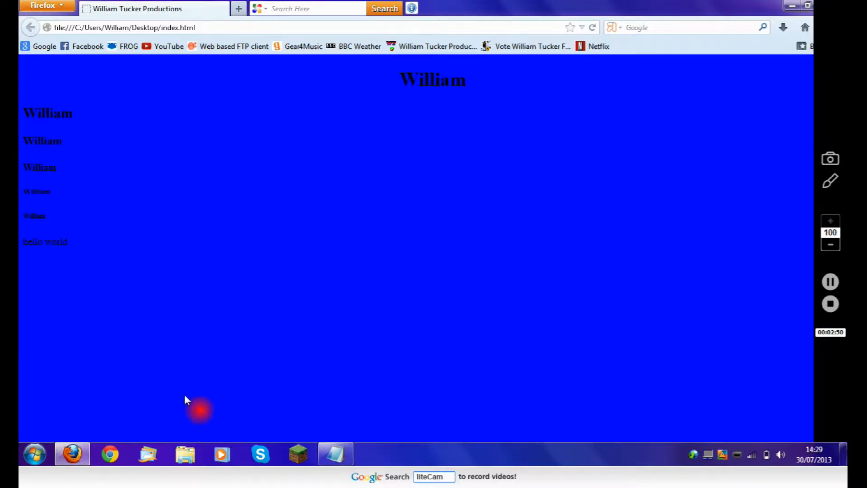
mouse_move(107, 255)
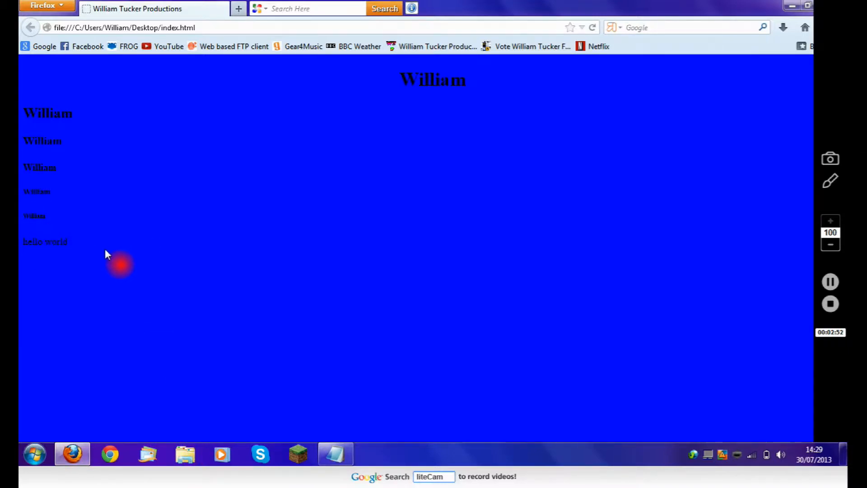
mouse_move(123, 242)
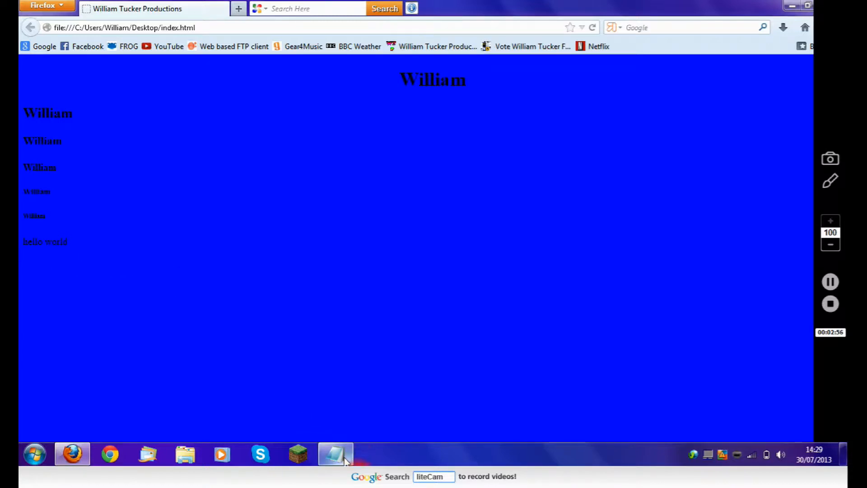
Step: Return from the Firefox preview to the HTML source in Notepad
click(334, 453)
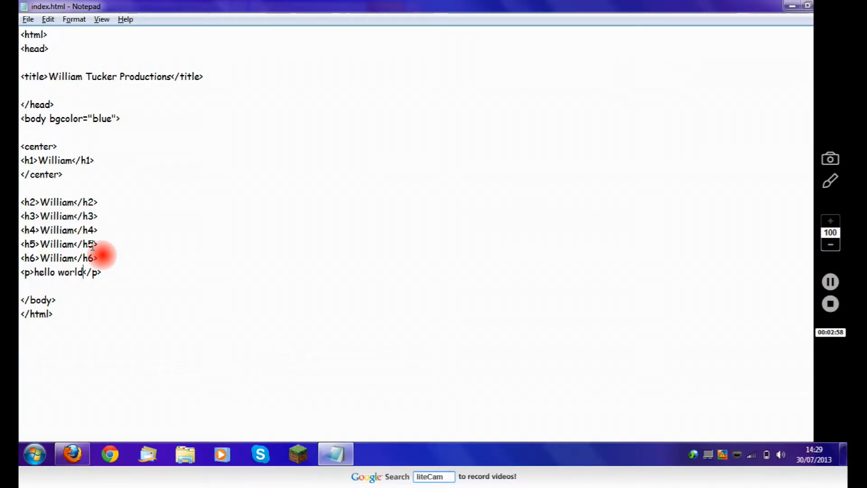
mouse_move(110, 276)
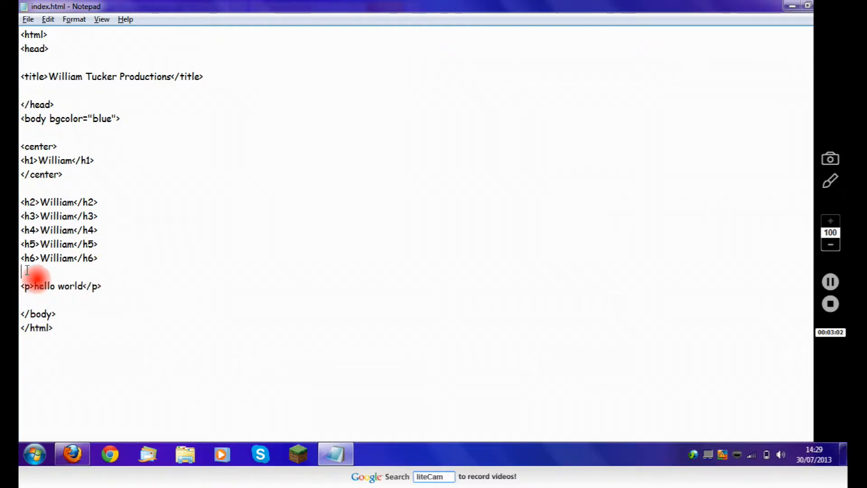
Step: Wrap the hello world paragraph in <b> and </b> tags on separate lines
text(<b>)
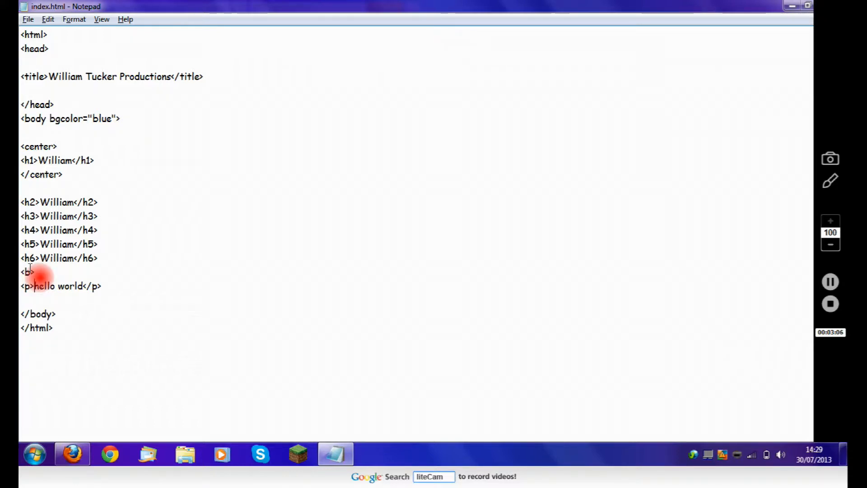
text(</B)
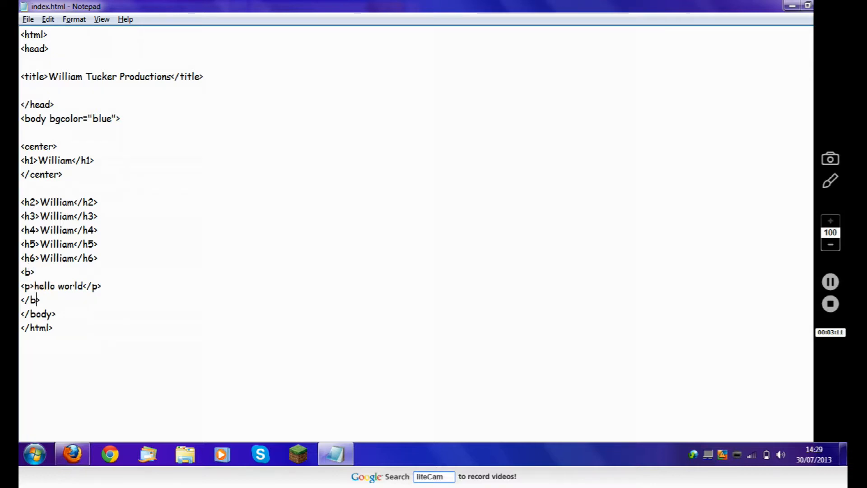
click(27, 19)
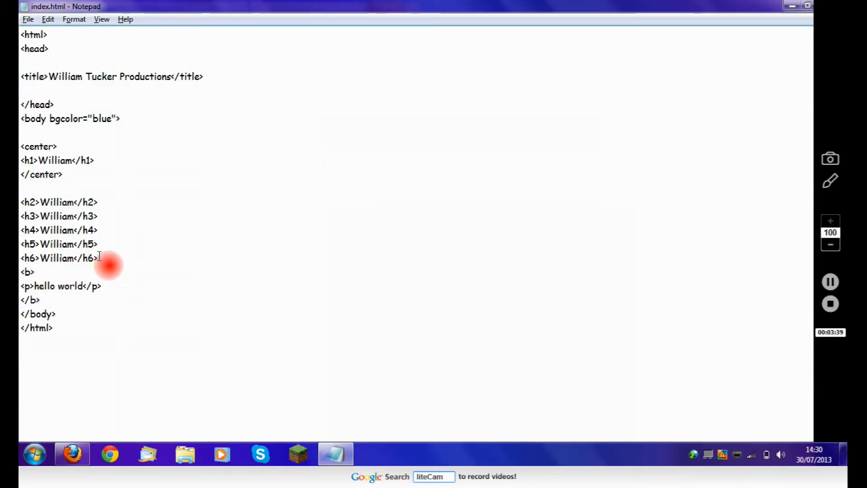
Step: Wrap the bold hello world block in <i> and </i> tags, then bring up the browser
key(enter)
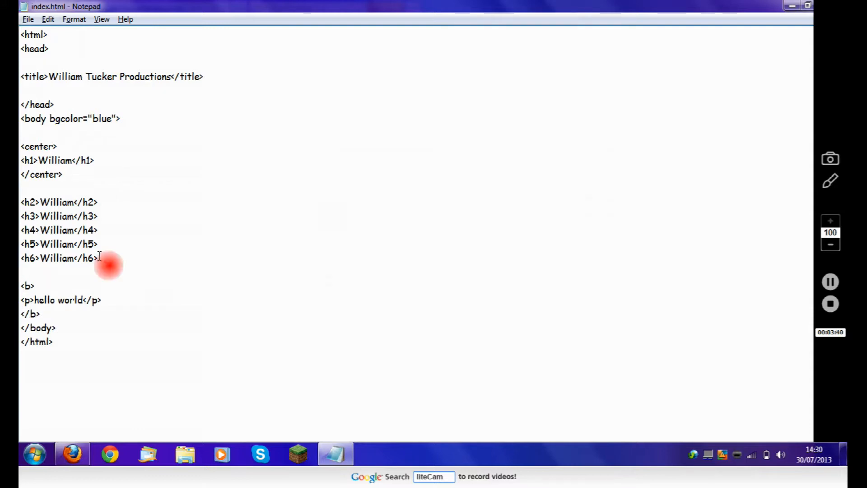
text(<)
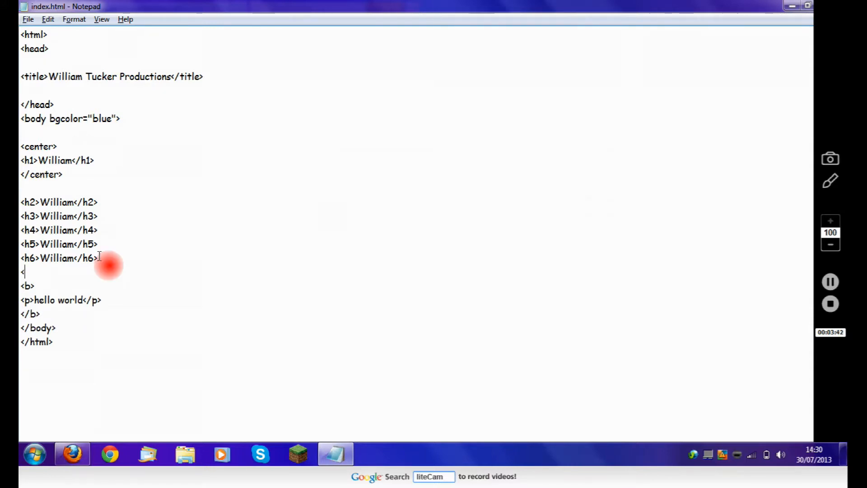
text(i>)
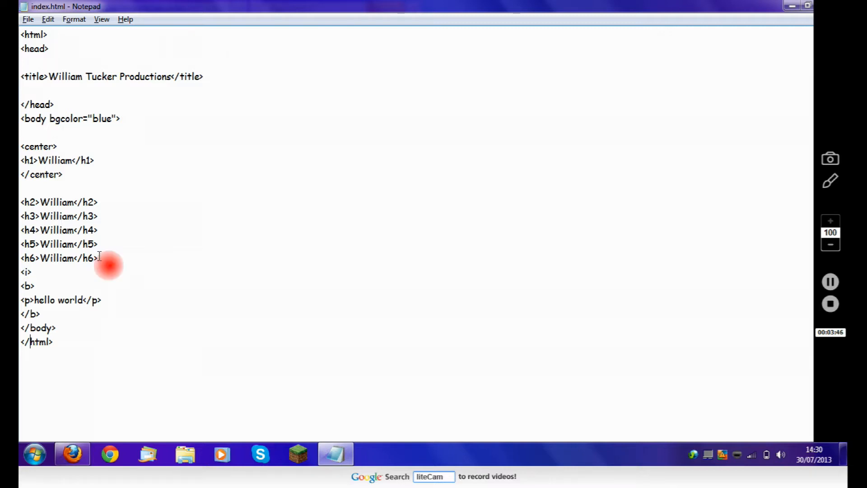
key(enter)
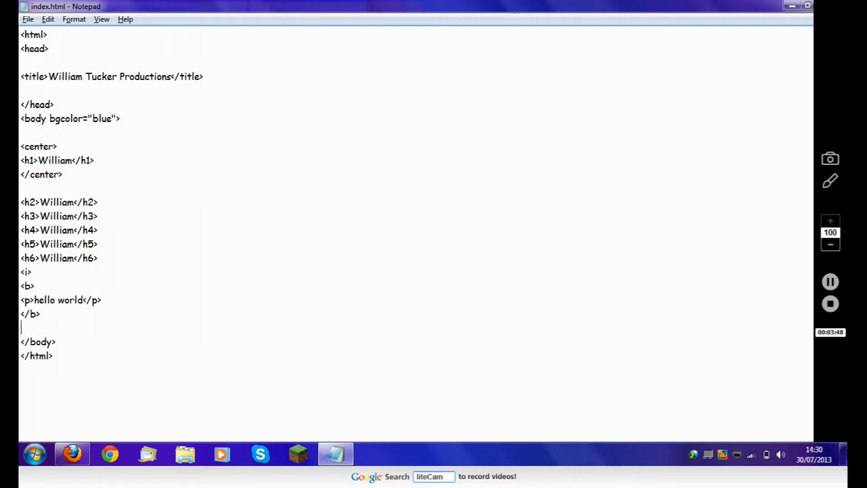
text(</)
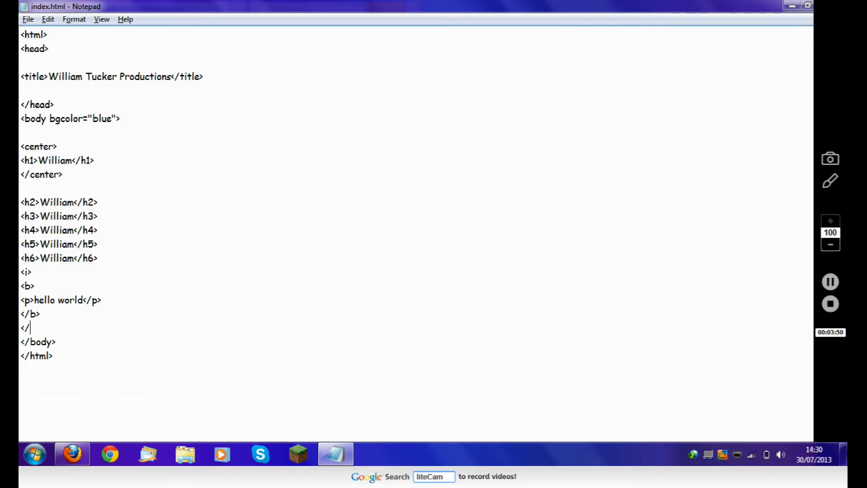
text(i>)
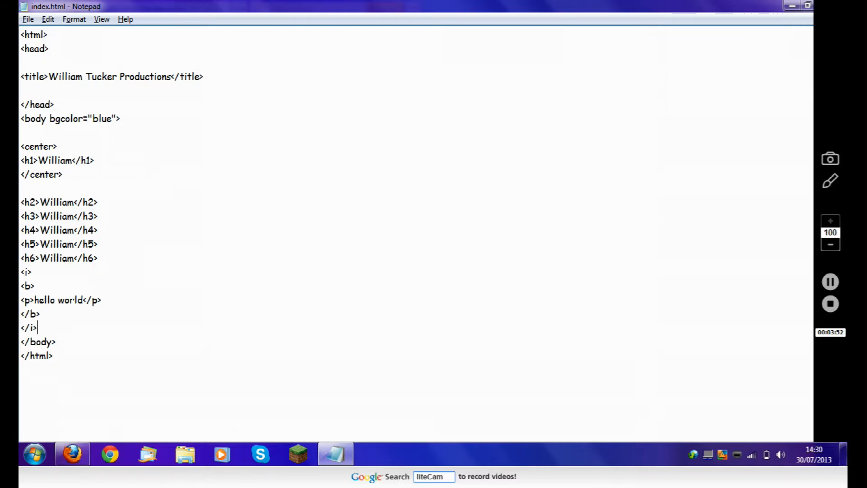
click(27, 19)
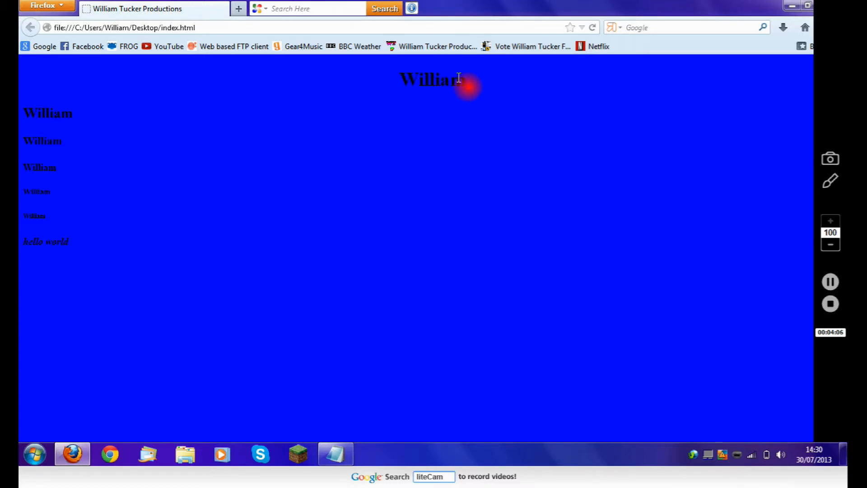
mouse_move(445, 169)
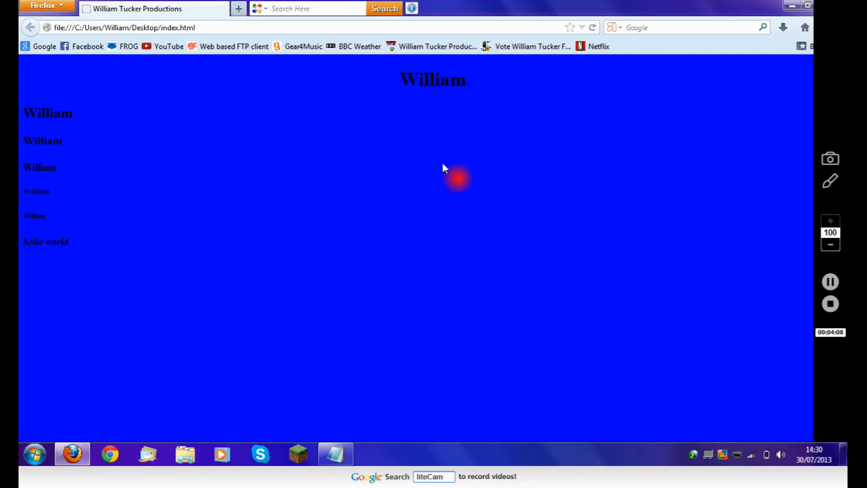
mouse_move(310, 218)
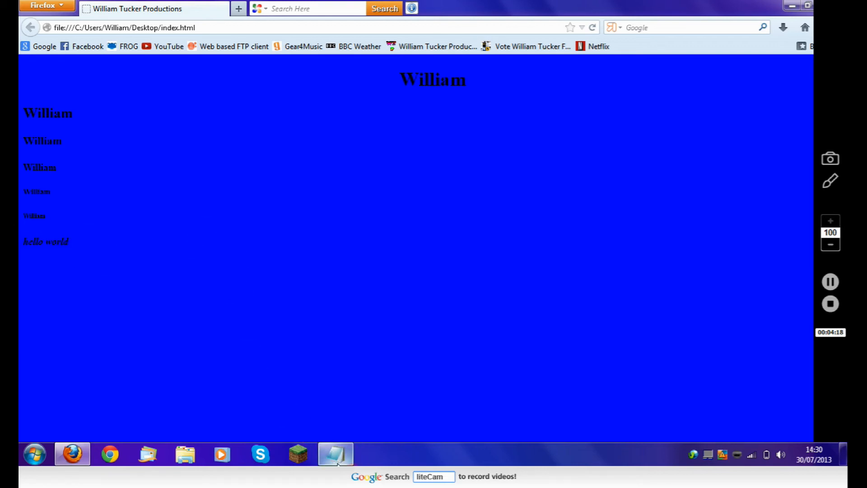
Step: Refresh index.html in Firefox and check the hello world line's styling
click(635, 393)
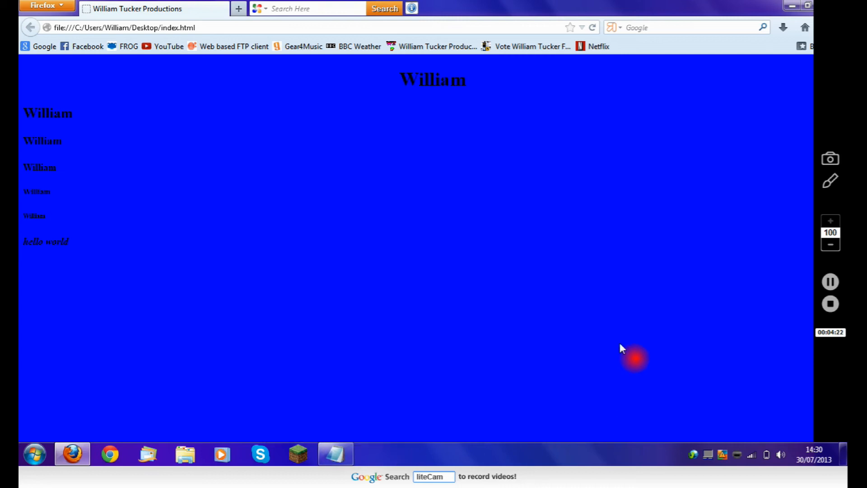
mouse_move(726, 341)
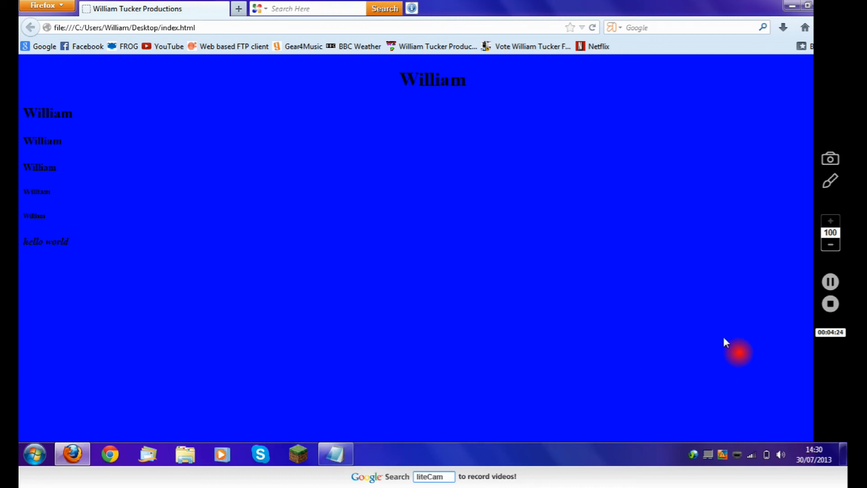